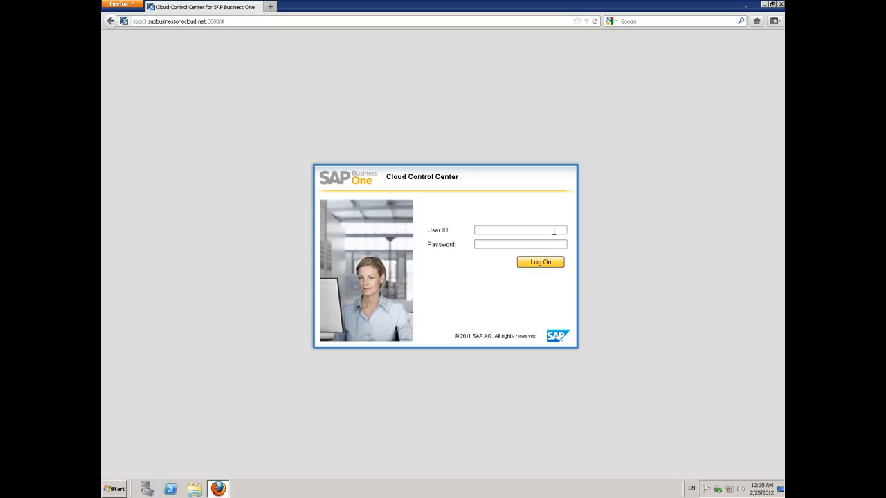
type("b1")
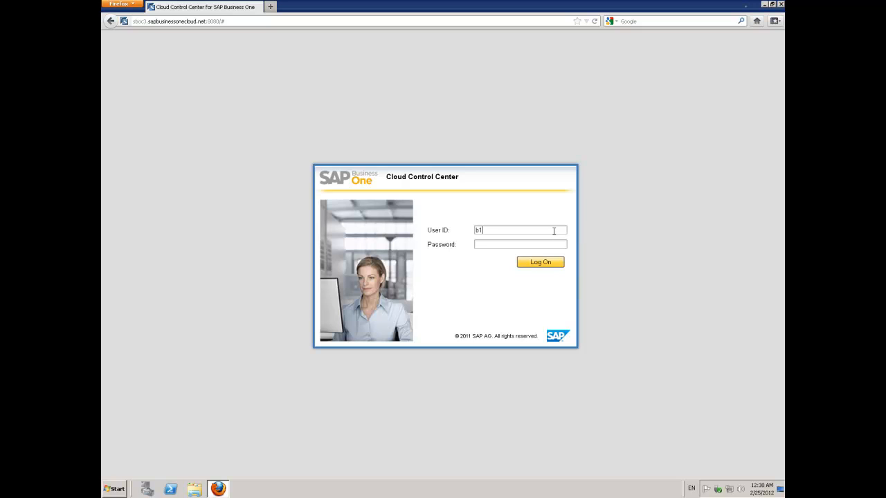
type("cadm")
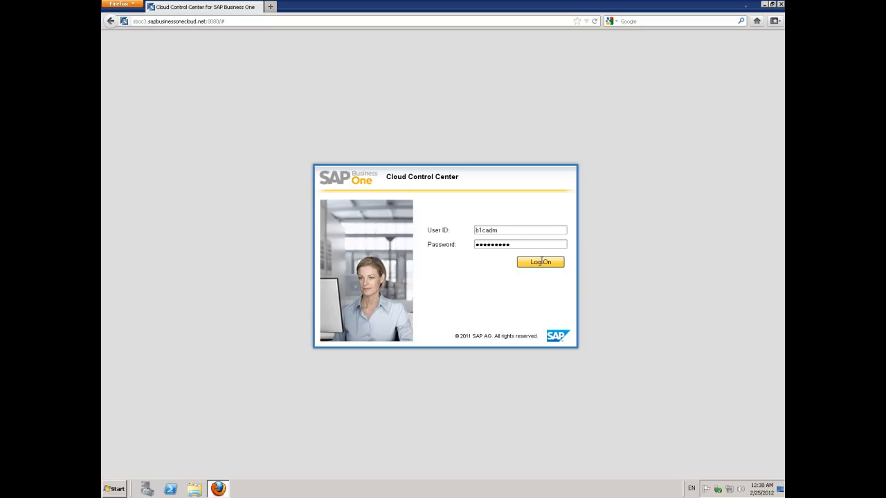
left_click(540, 262)
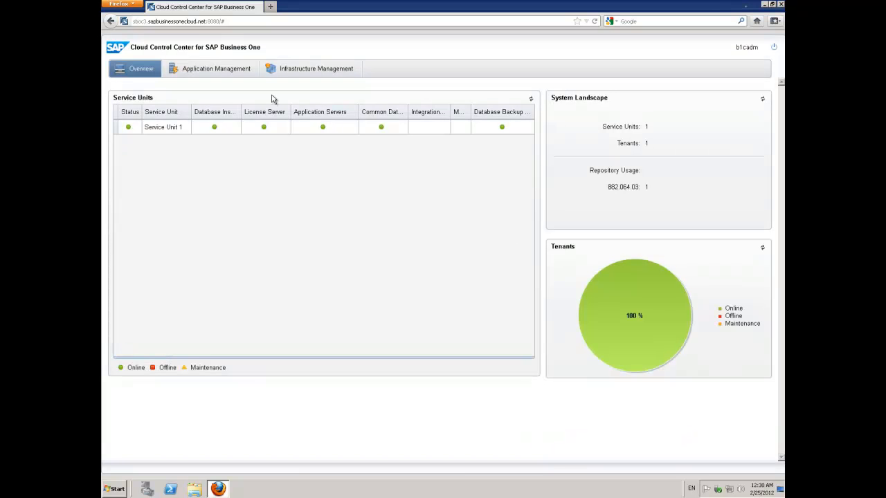
- Show tenant OEC Computer's company databases under Application Management's Tenant tab
left_click(216, 69)
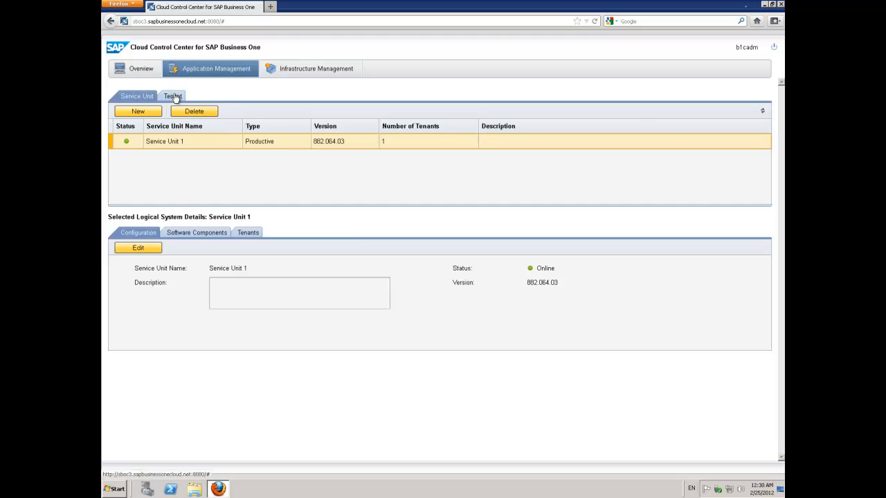
left_click(172, 96)
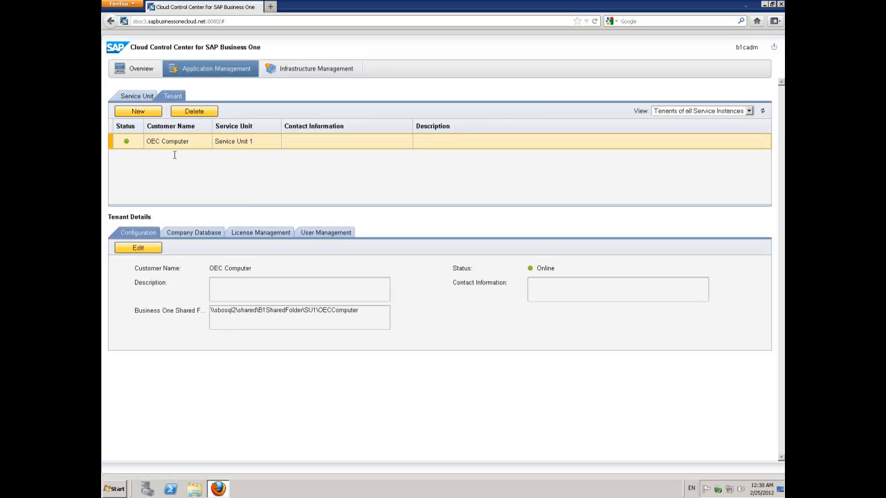
mouse_move(200, 236)
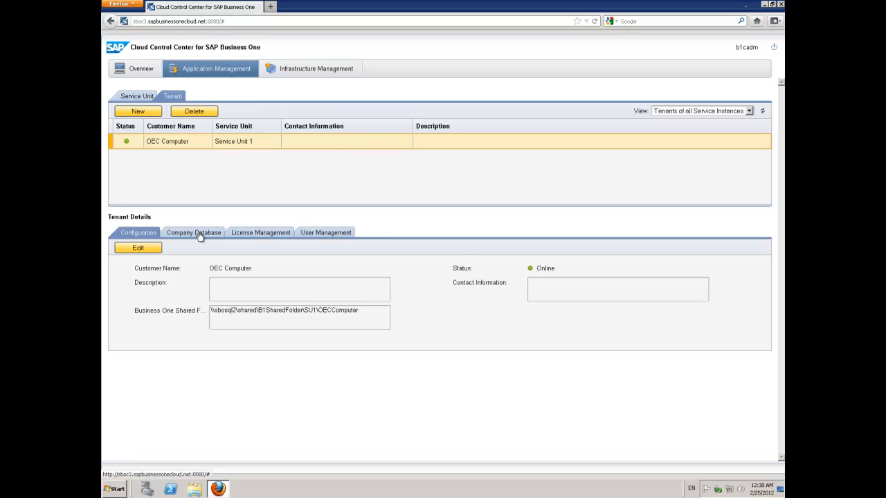
left_click(193, 233)
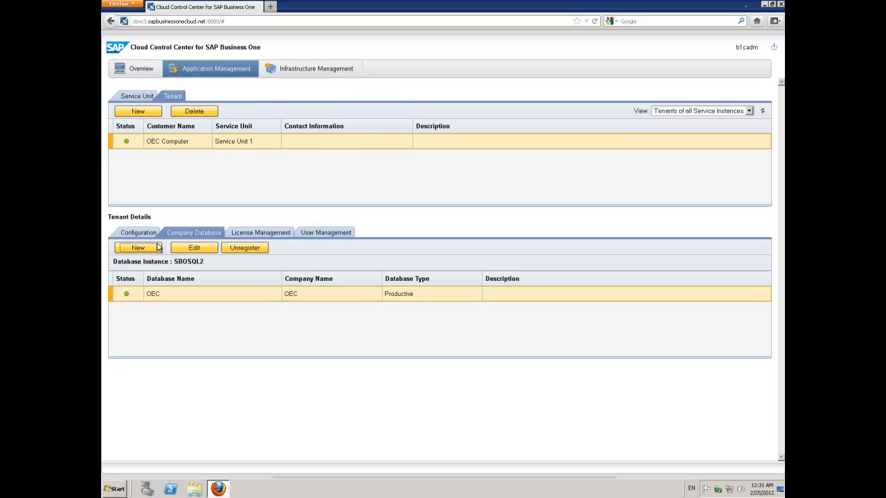
- Launch the new company database wizard and reach the empty company information form
left_click(138, 248)
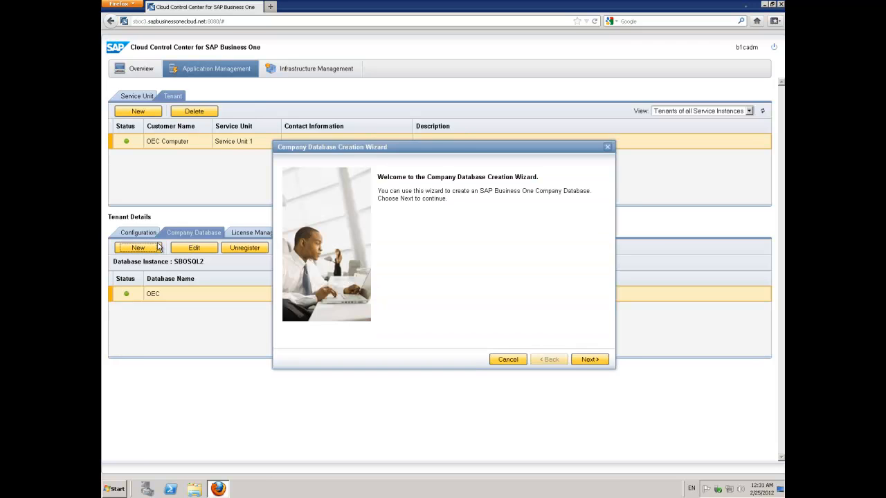
mouse_move(533, 353)
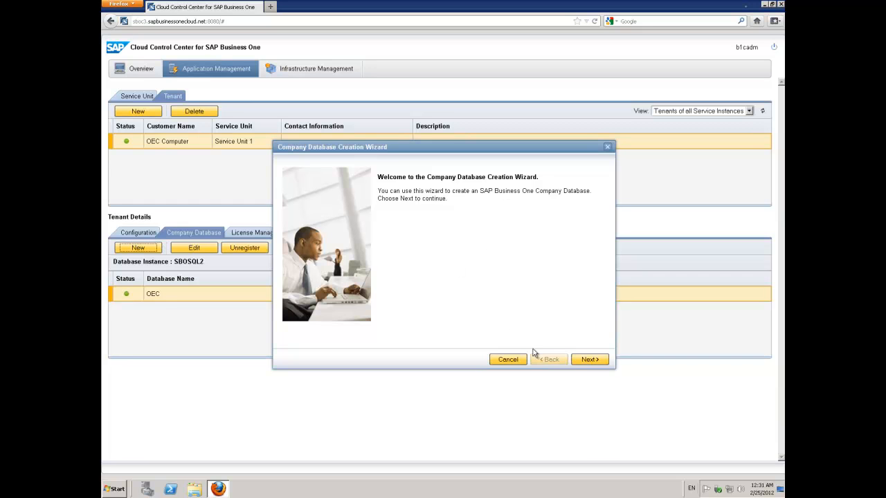
left_click(589, 360)
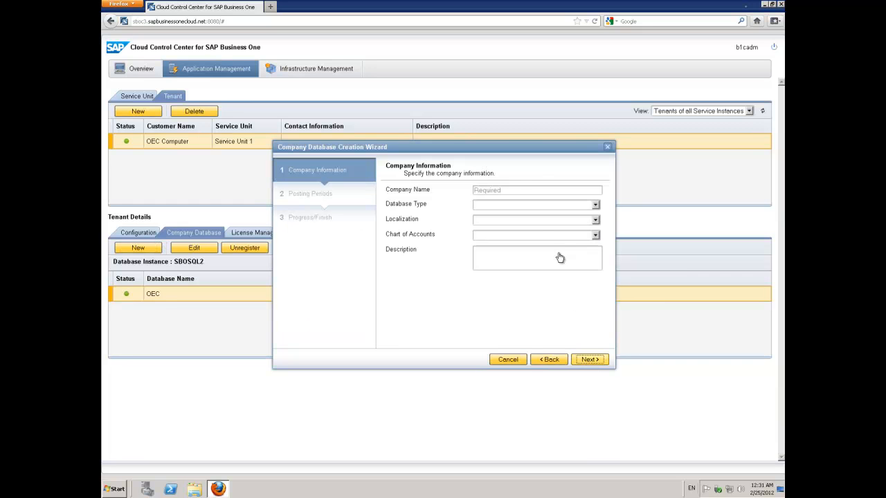
left_click(537, 190)
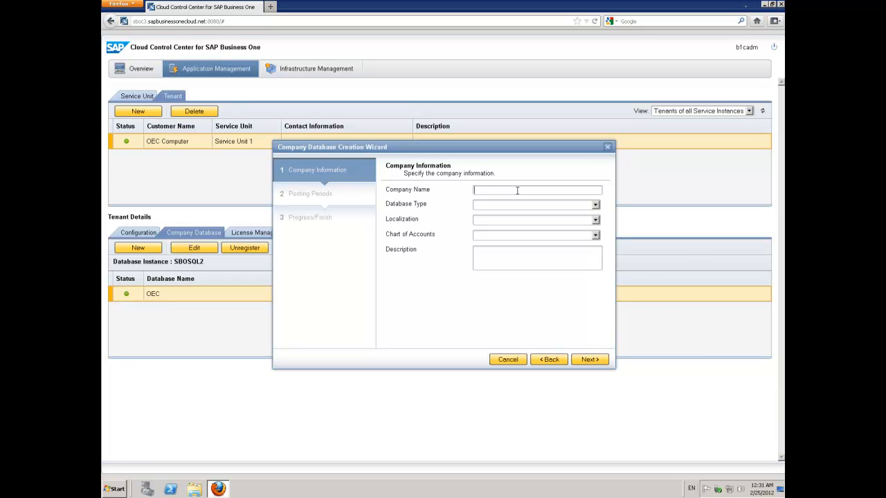
- Enter company ANZ as a Demo database with Australia/New Zealand localization and G,ANZ_CoA
type("ANZ")
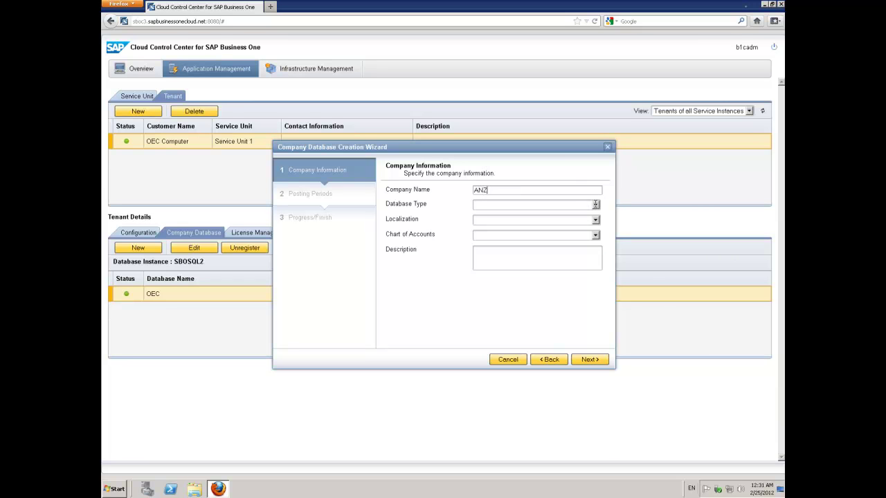
left_click(594, 204)
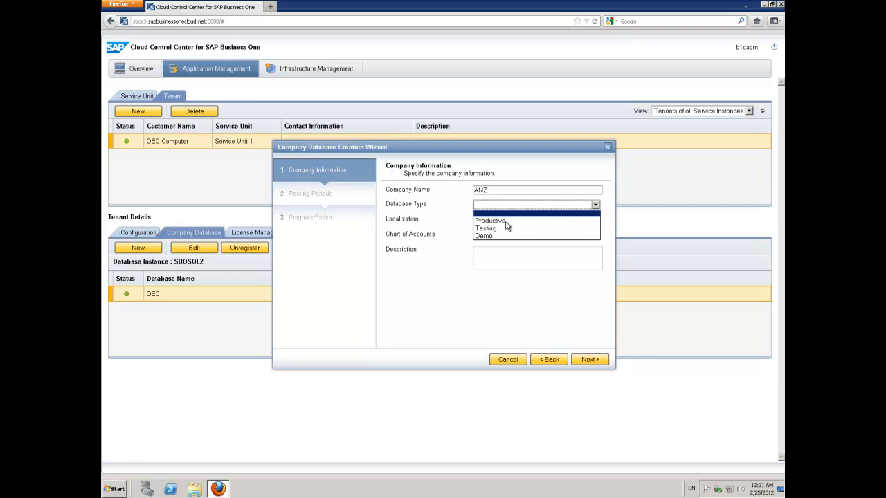
left_click(490, 221)
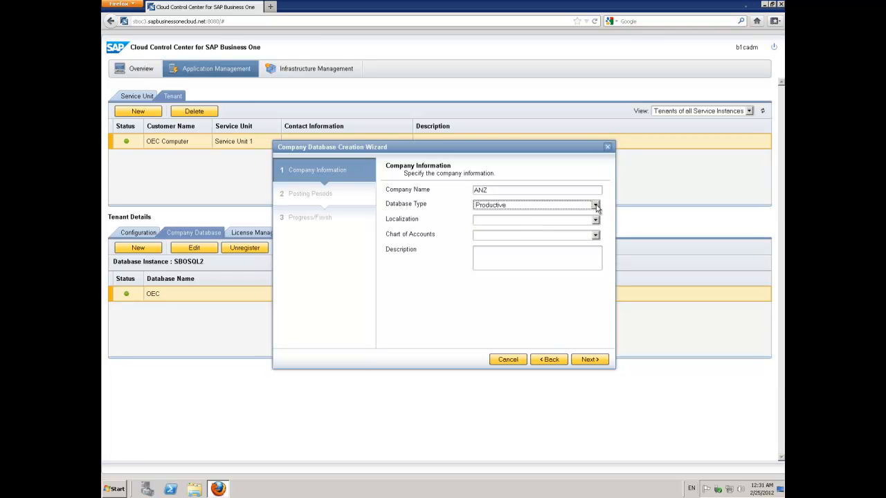
left_click(594, 205)
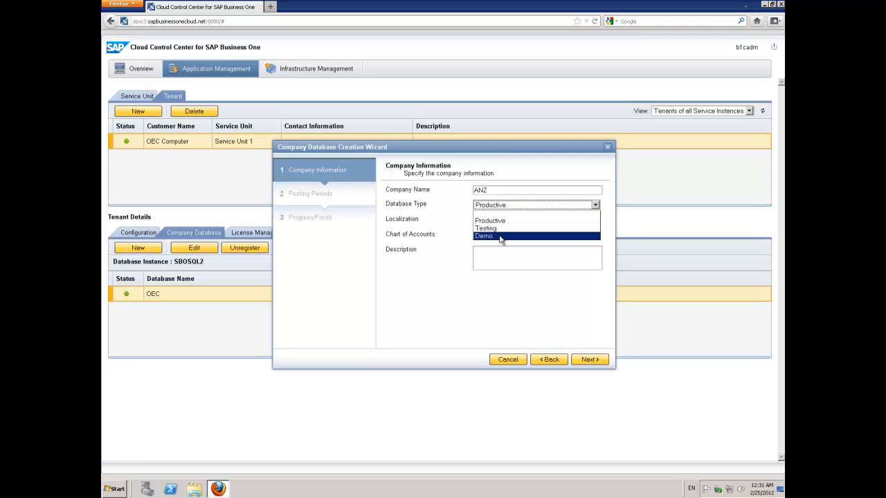
left_click(483, 236)
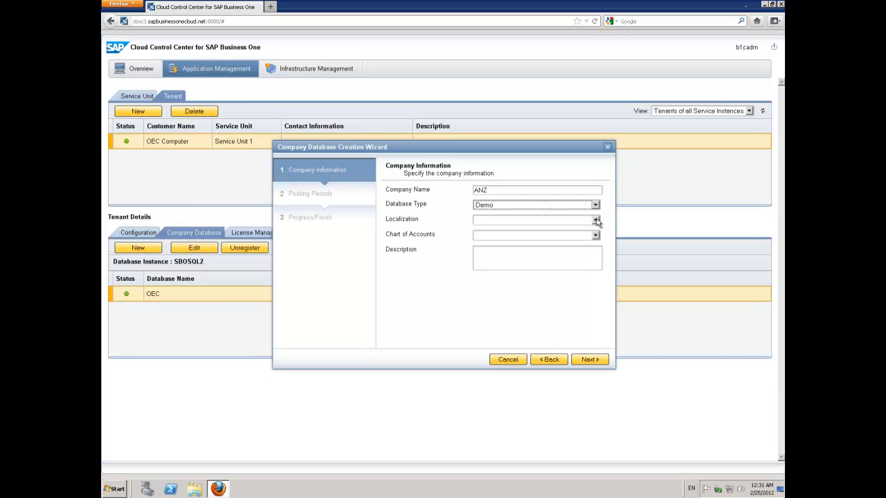
left_click(594, 219)
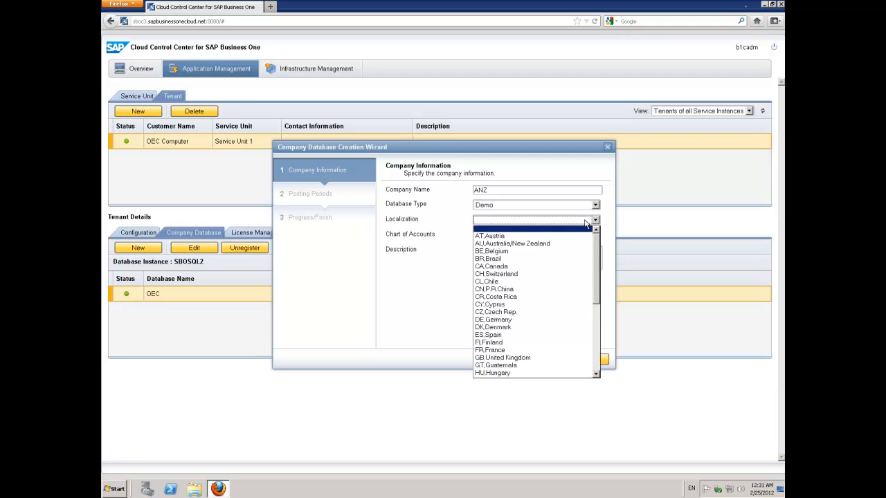
left_click(512, 243)
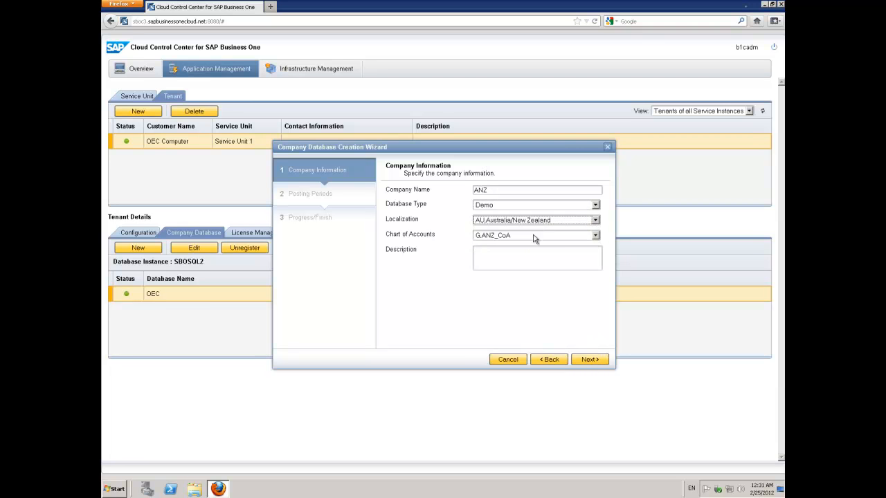
mouse_move(596, 239)
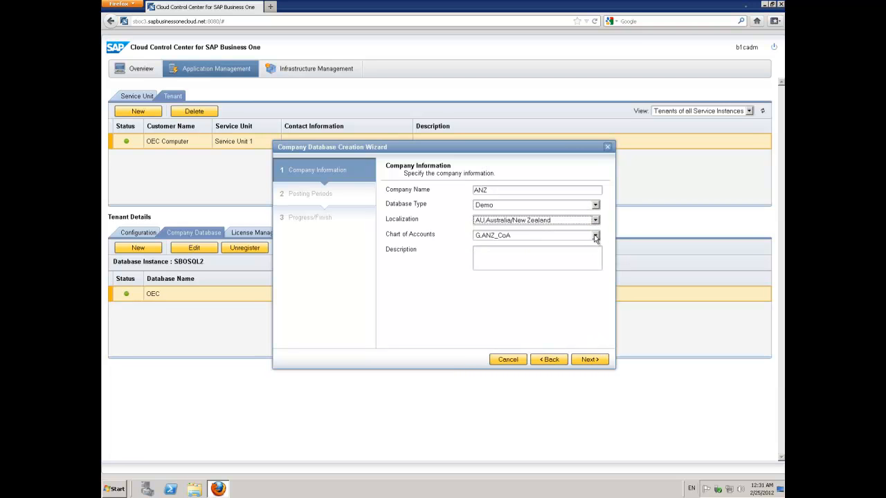
left_click(595, 235)
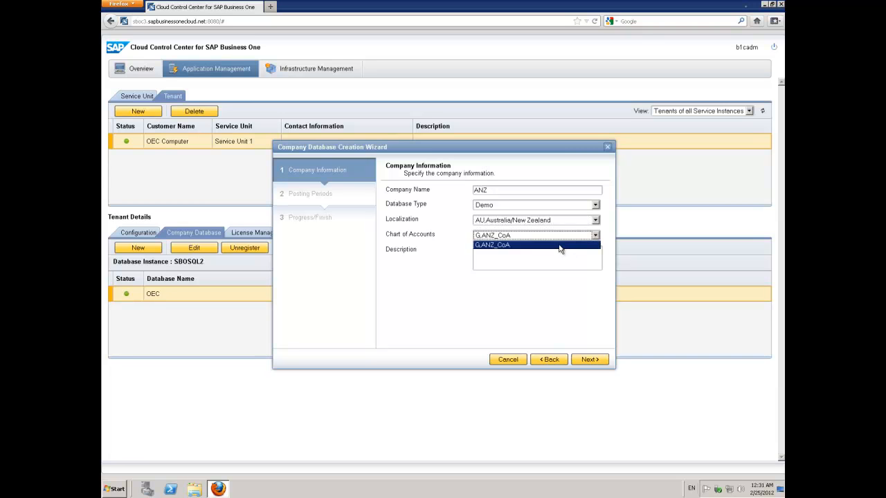
left_click(491, 245)
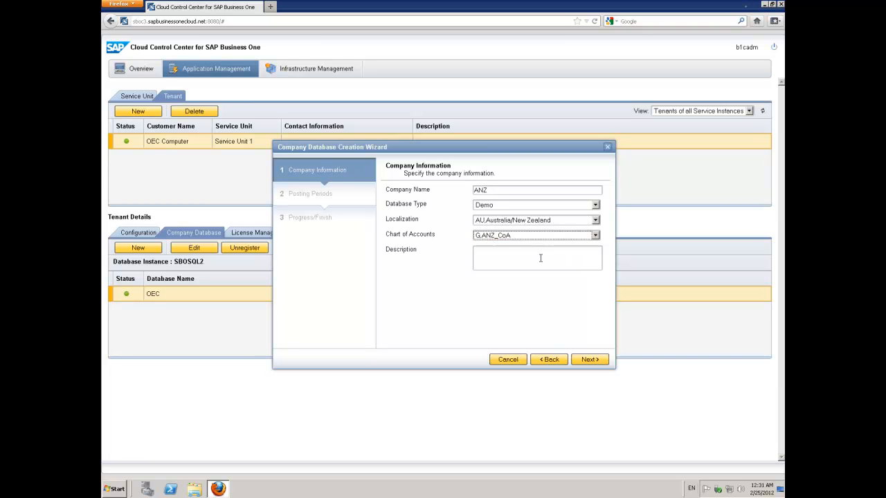
- Add the description 'OEC Computer Australian Demo Company' and advance to posting periods
type("O")
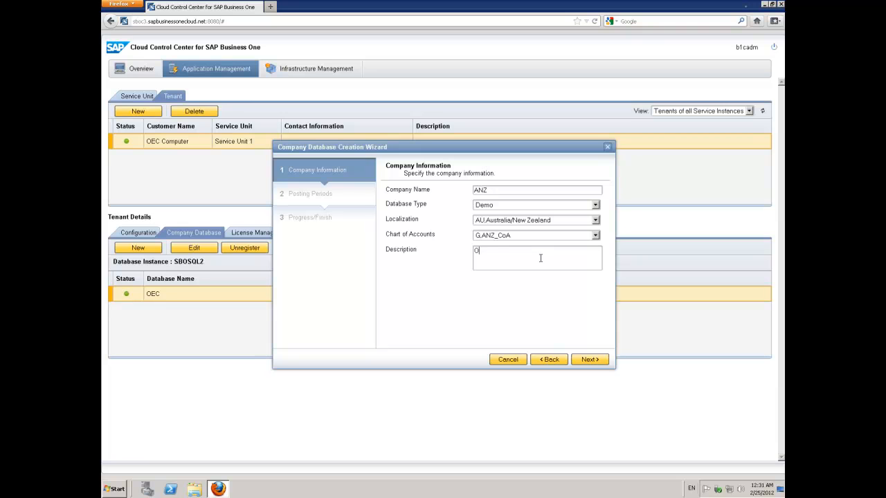
type("OEC Computer A")
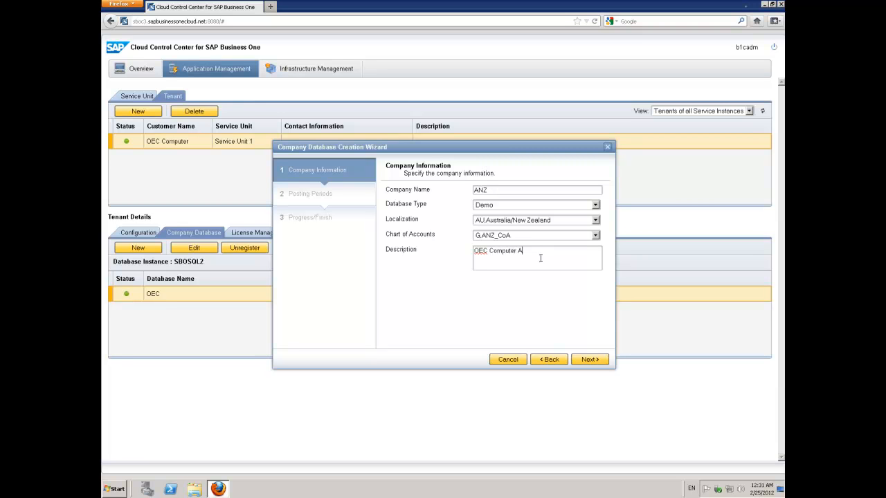
type("ustralian Demo Comp")
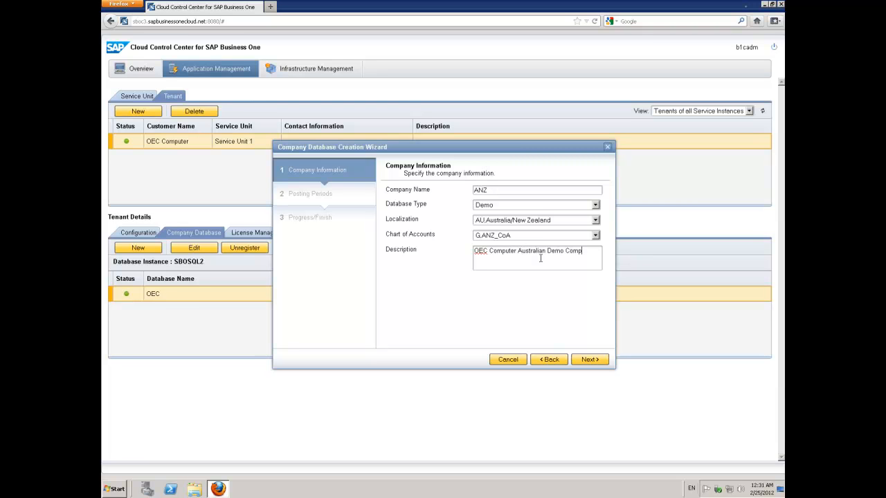
type("any")
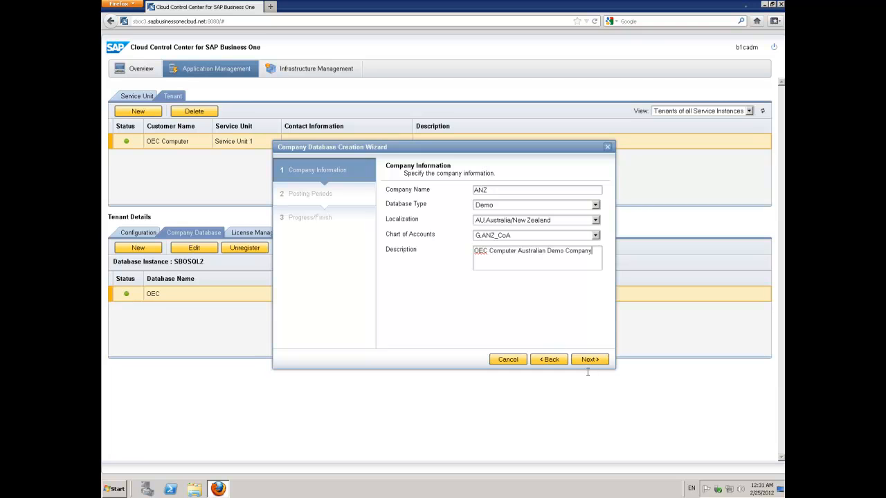
left_click(589, 360)
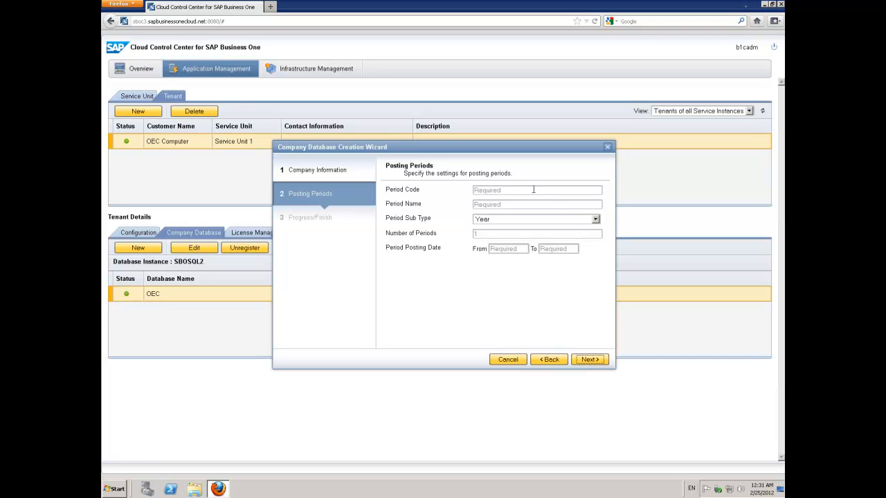
- Divide the fiscal year's posting periods into Months
left_click(589, 359)
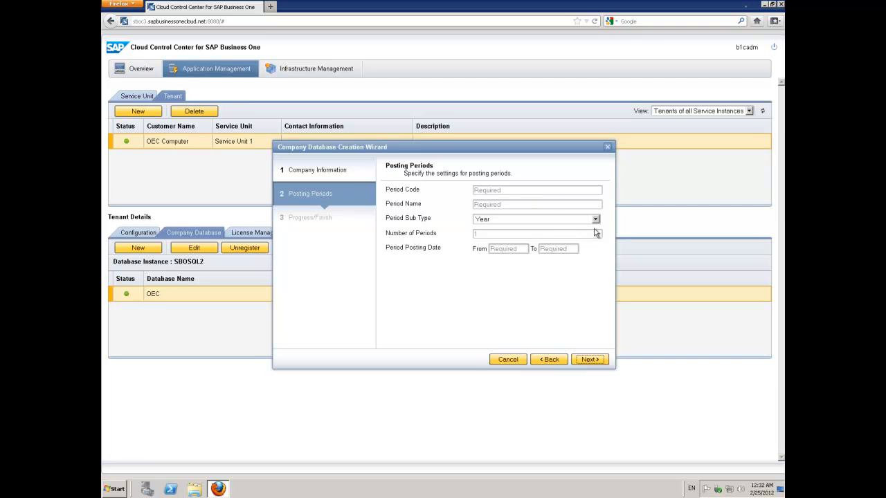
left_click(594, 219)
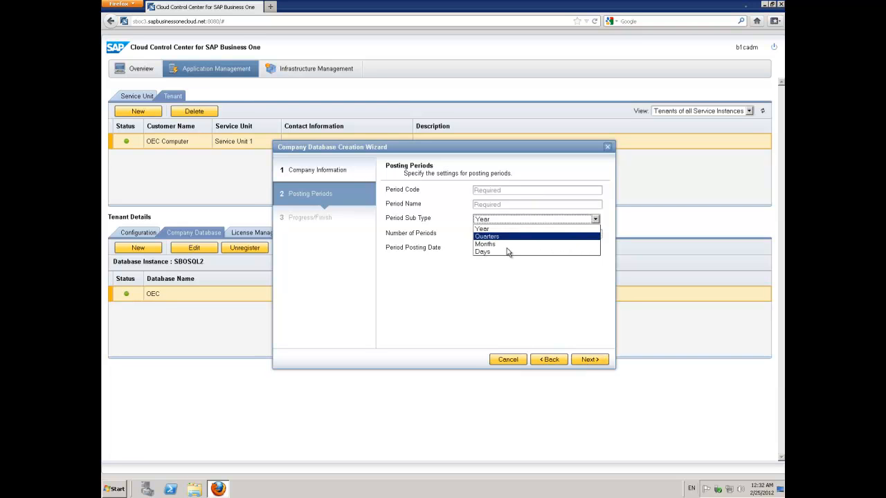
mouse_move(485, 243)
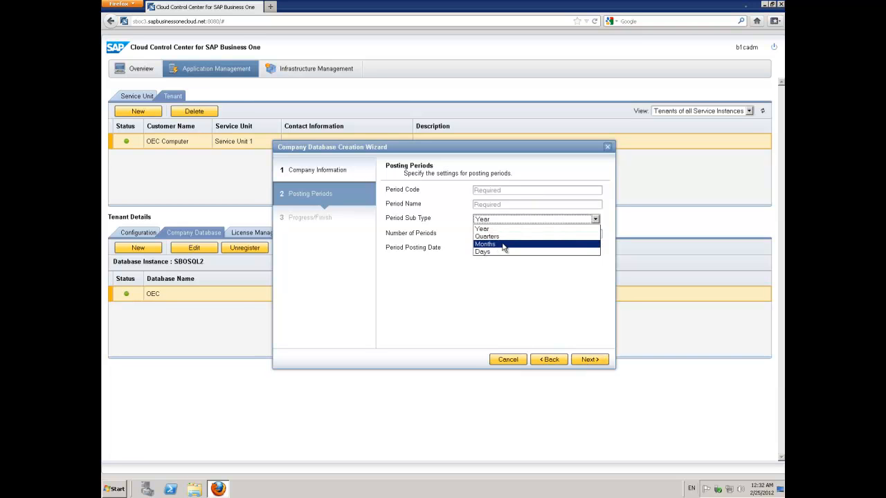
left_click(485, 244)
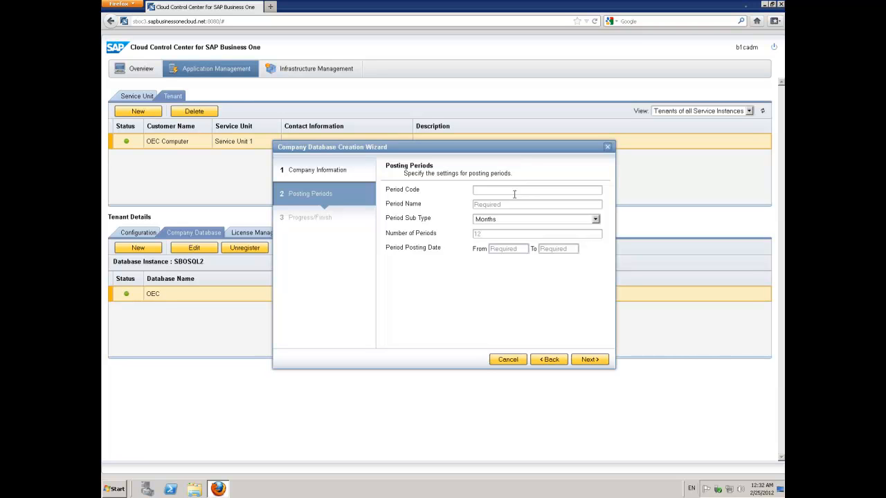
- Enter FY12 as both the period code and period name
type("FY12")
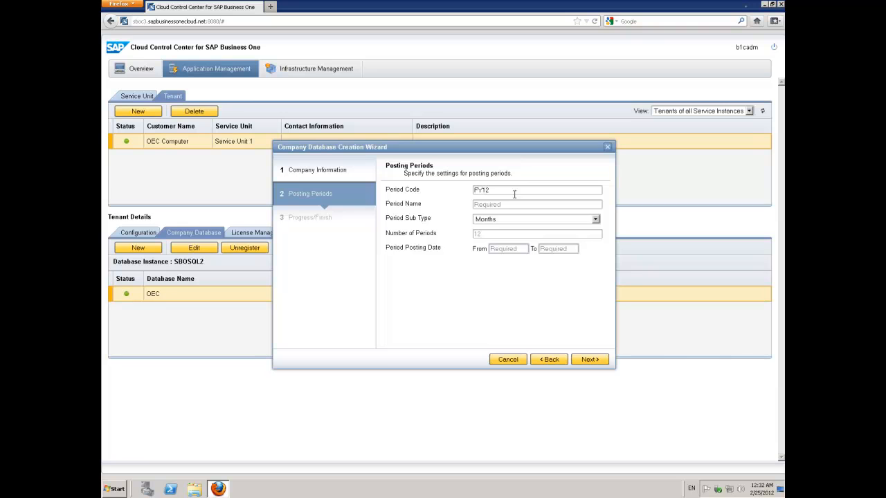
type("F")
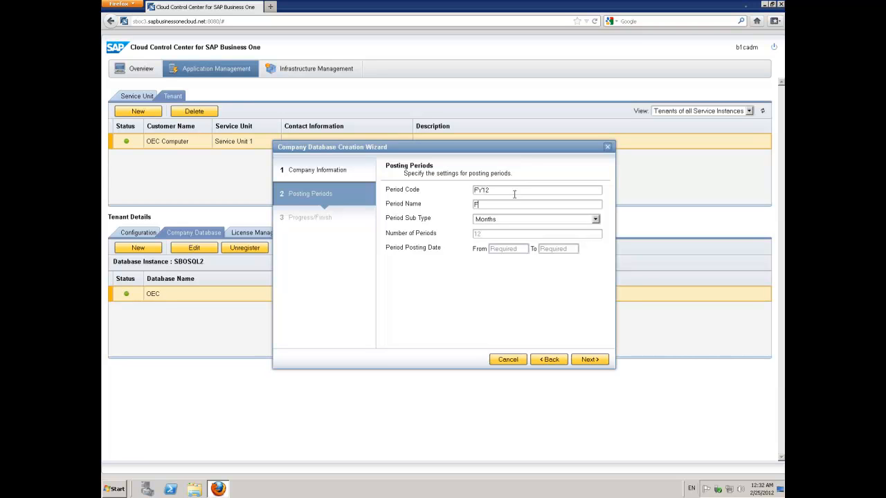
type("Y12")
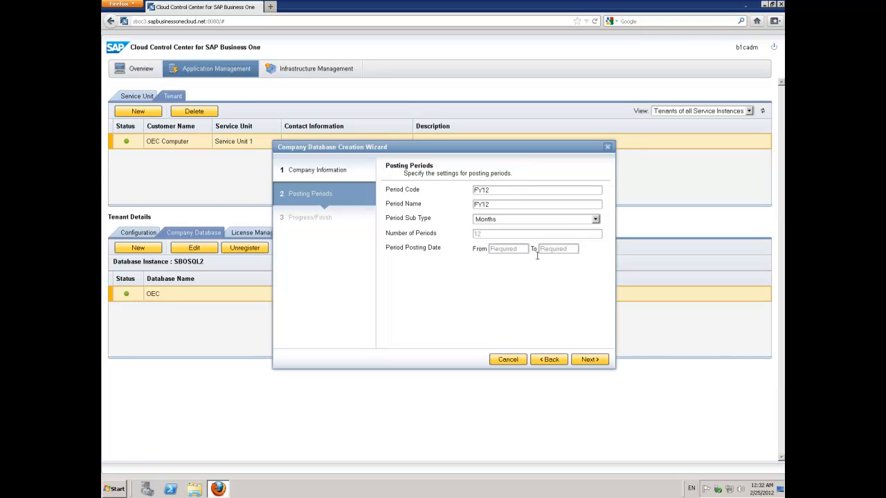
- Set the posting period dates from 07/01/2011 to 06/30/2012
left_click(508, 249)
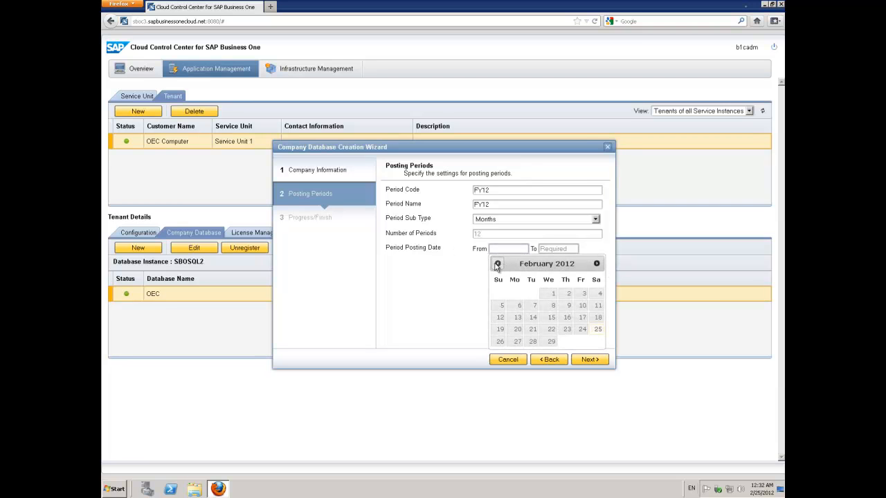
left_click(498, 264)
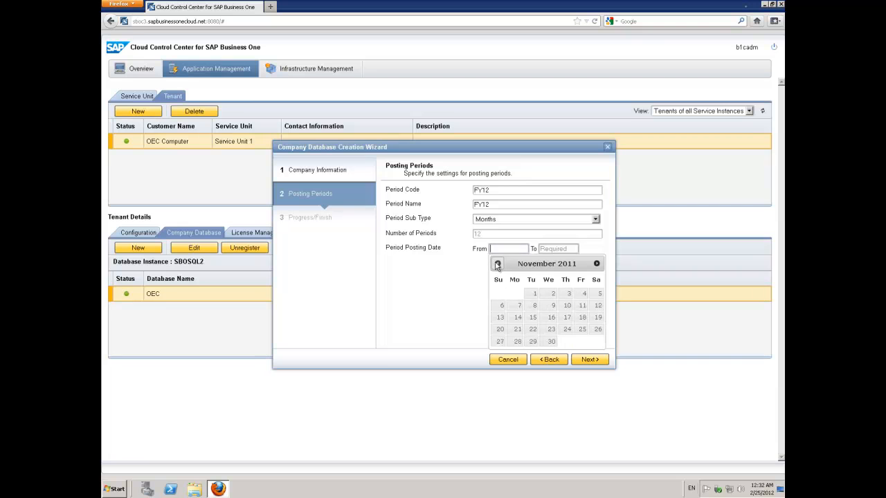
left_click(498, 263)
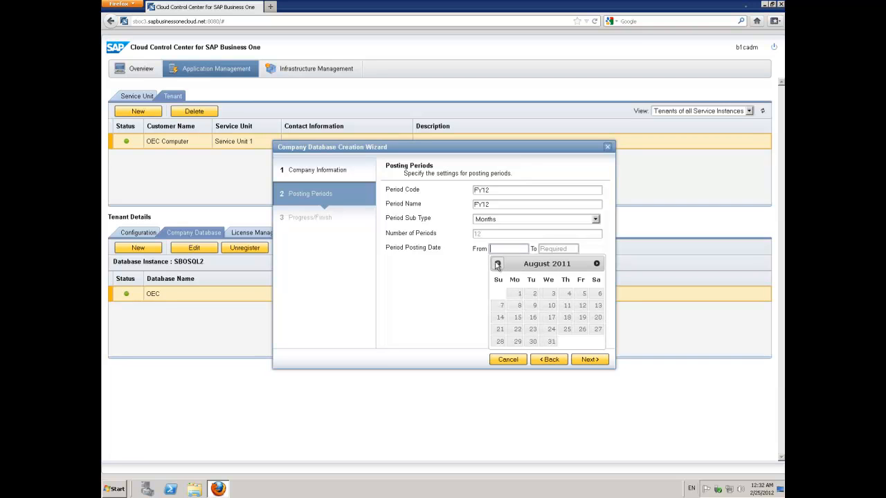
left_click(497, 264)
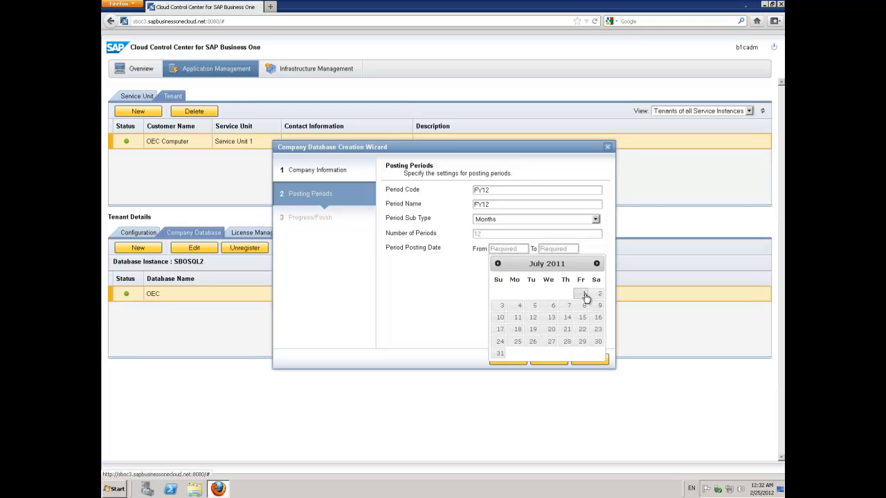
left_click(580, 293)
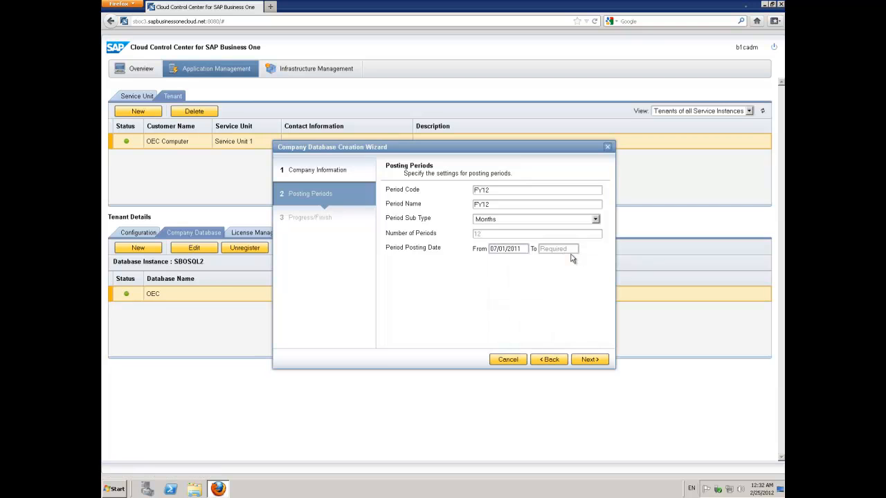
left_click(557, 248)
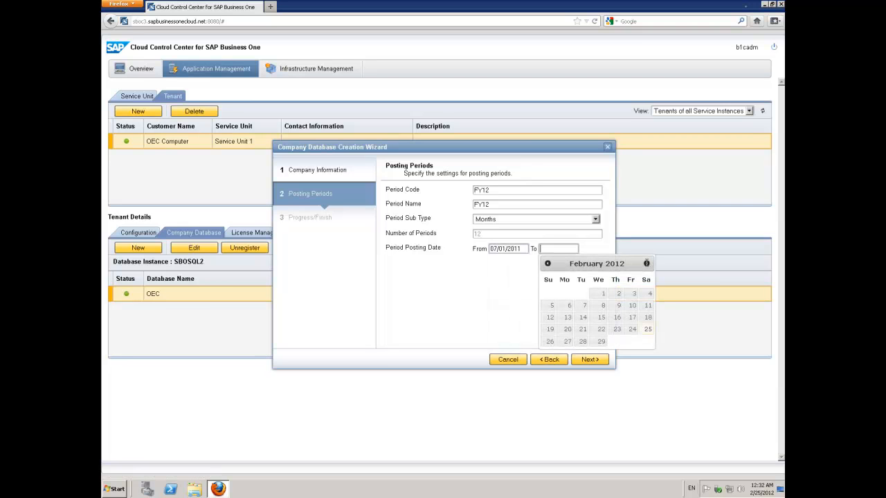
left_click(646, 263)
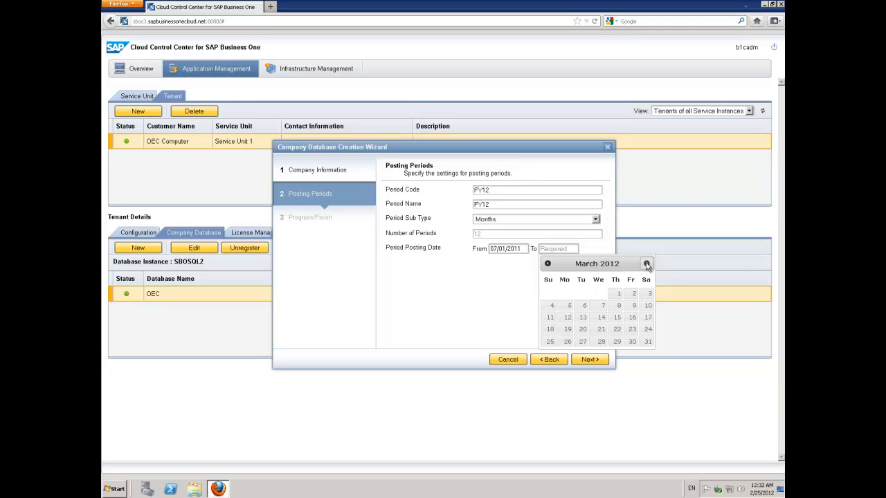
left_click(646, 263)
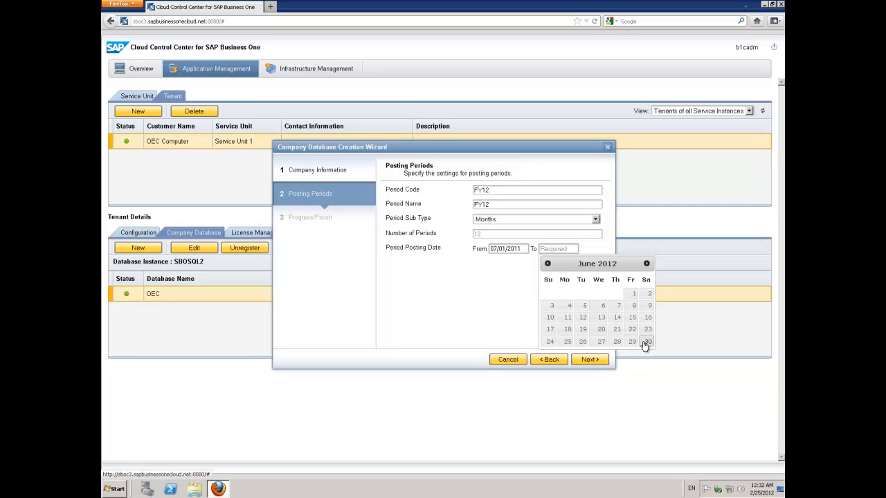
left_click(647, 342)
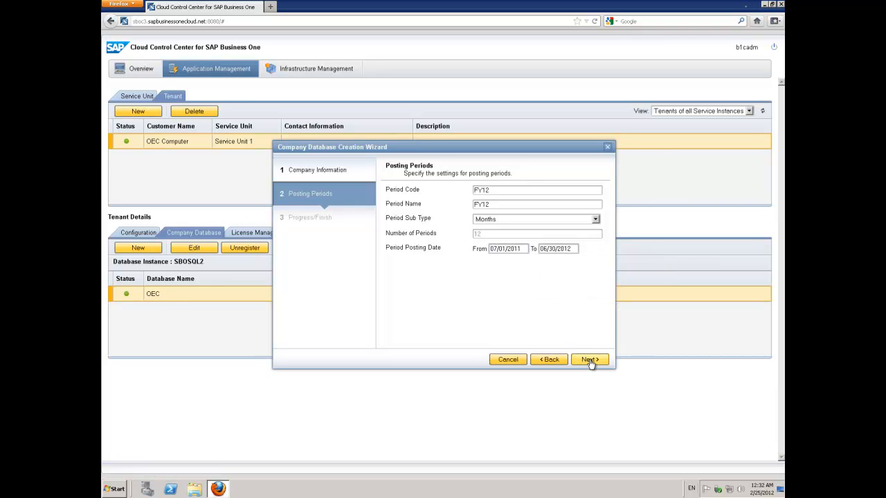
- Run the ANZ company database creation and wait for it to complete
left_click(588, 359)
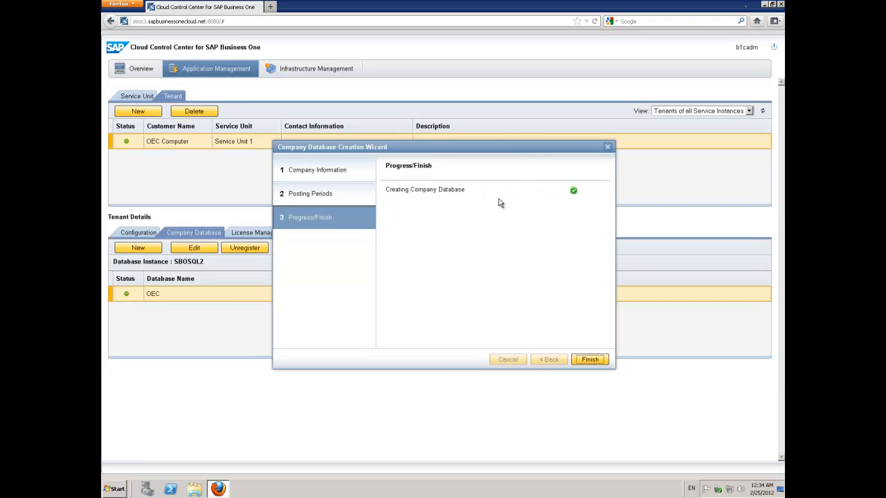
mouse_move(590, 359)
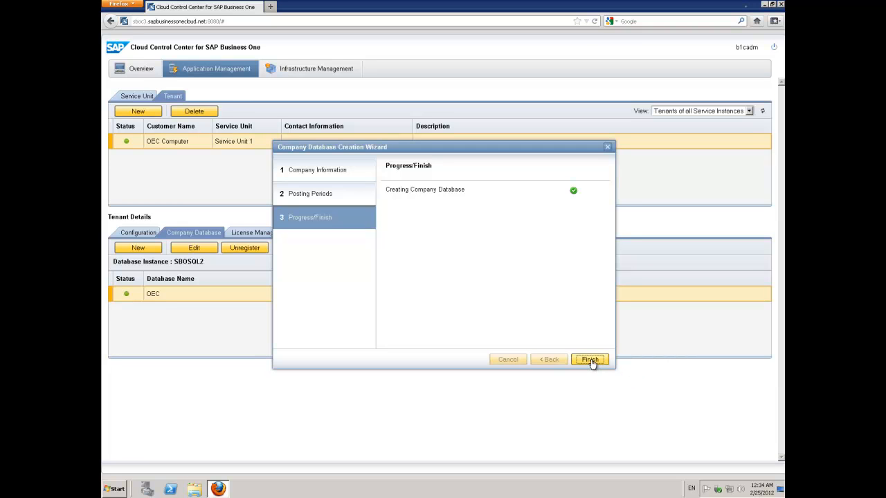
- Finish the wizard and open the new ANZ database's company info
left_click(589, 359)
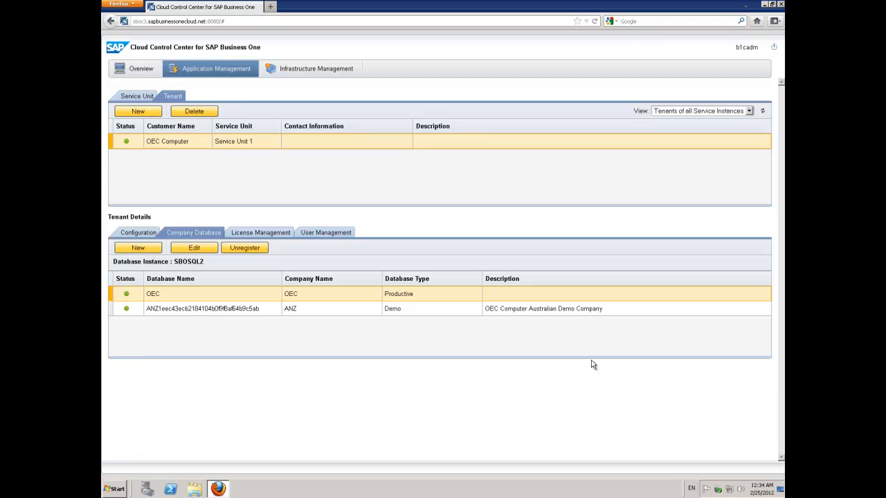
mouse_move(152, 323)
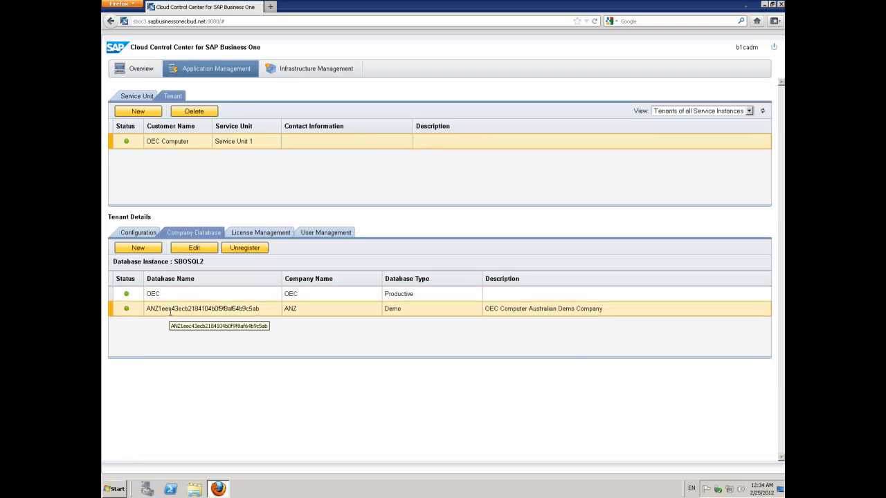
left_click(194, 248)
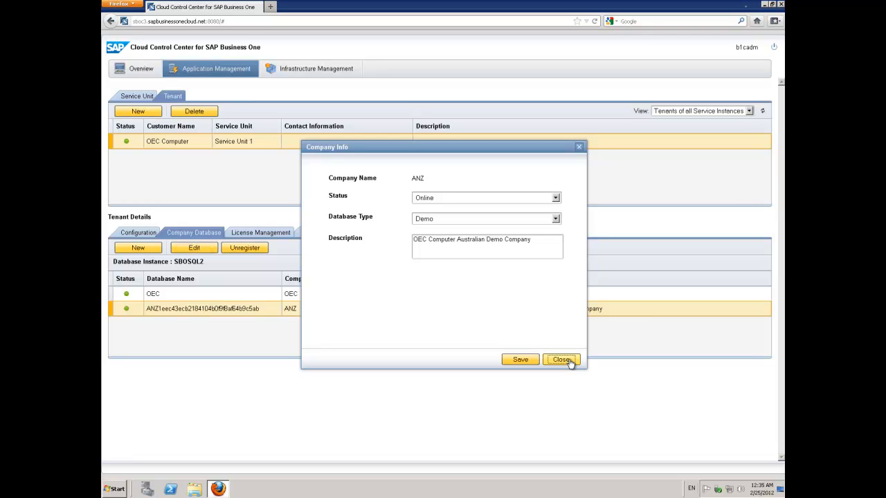
- Close the ANZ Company Info dialog
left_click(561, 360)
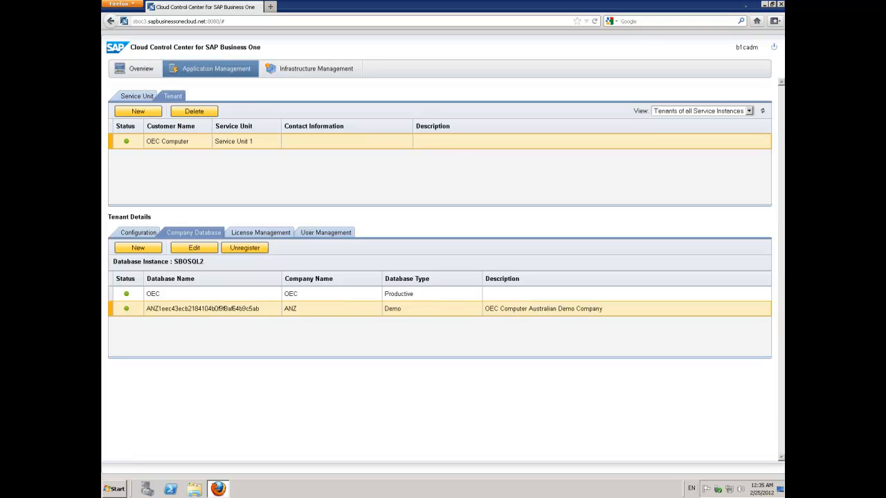
mouse_move(294, 313)
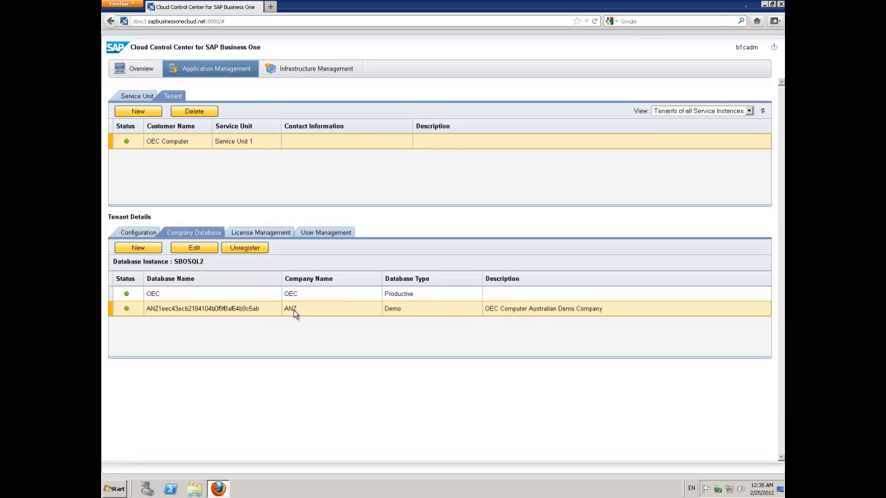